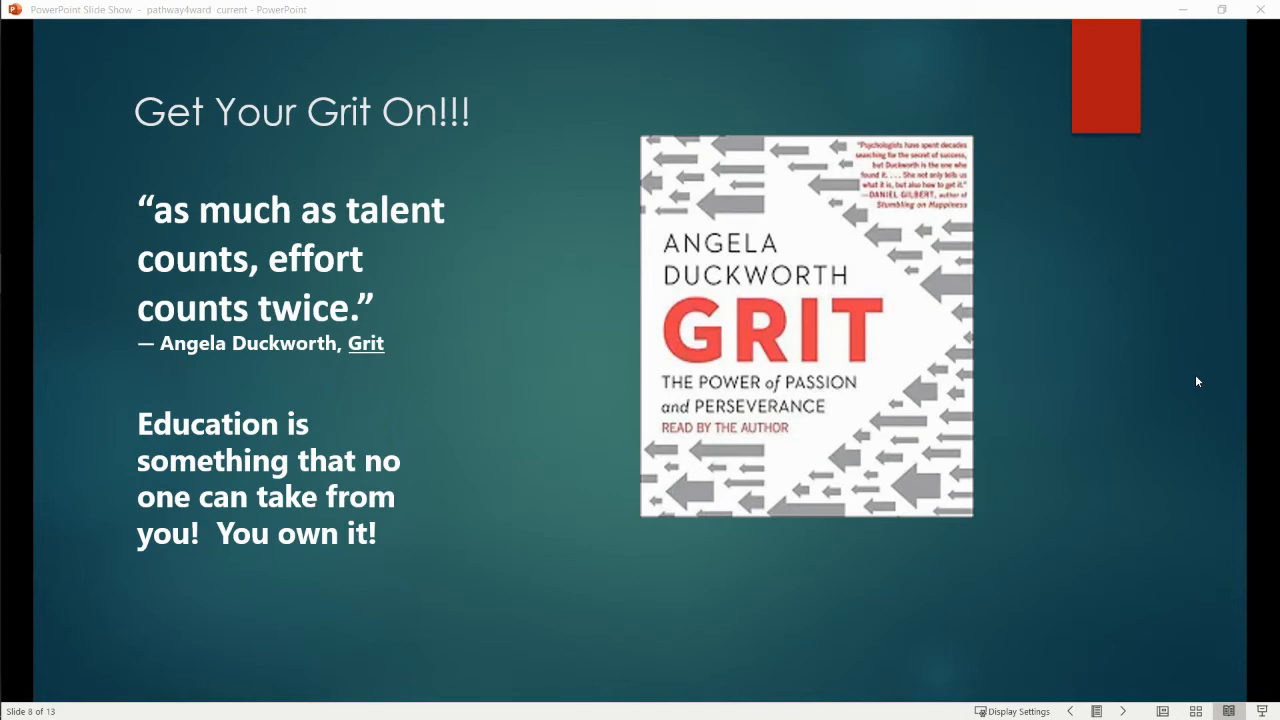
pyautogui.moveTo(1186, 390)
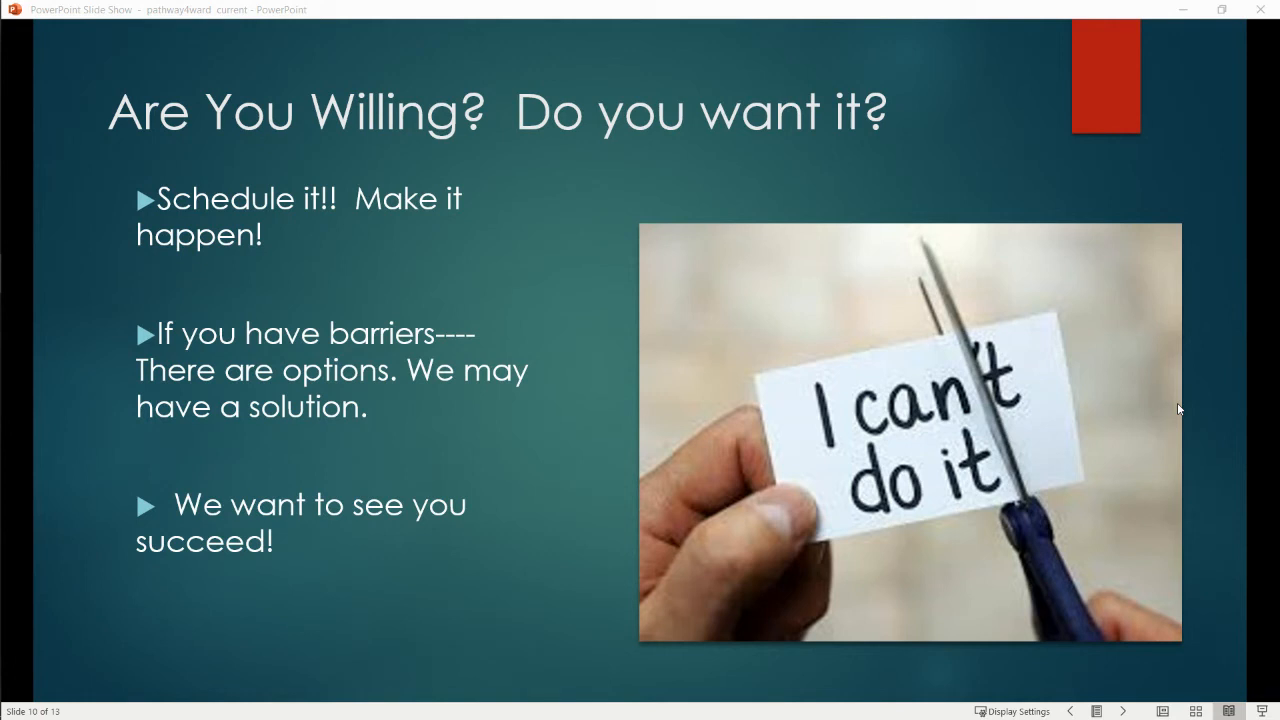
pyautogui.moveTo(1177, 413)
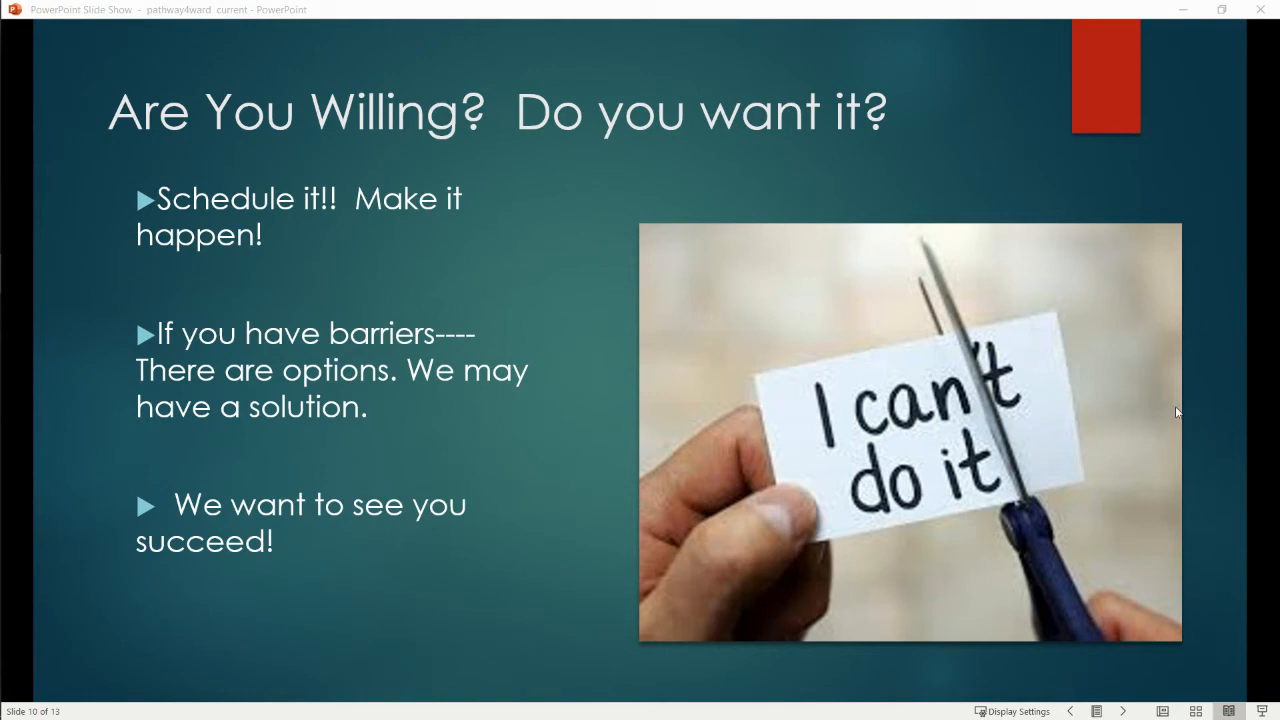